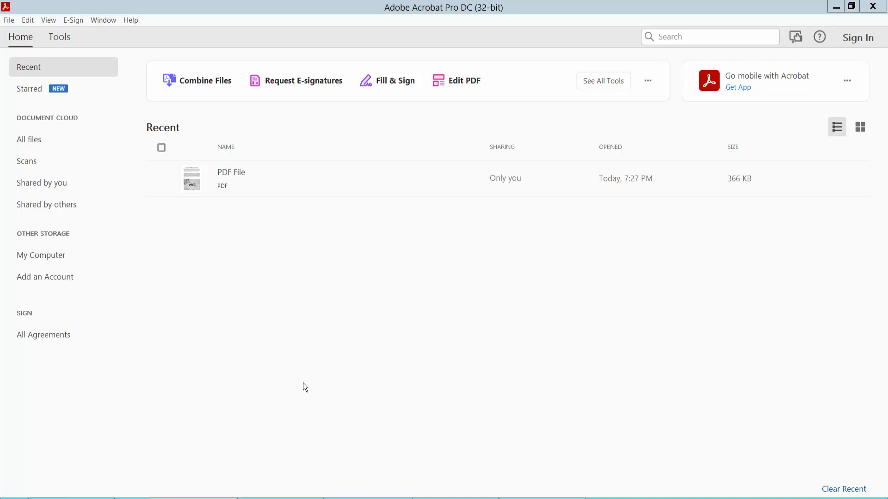
mouse_move(417, 33)
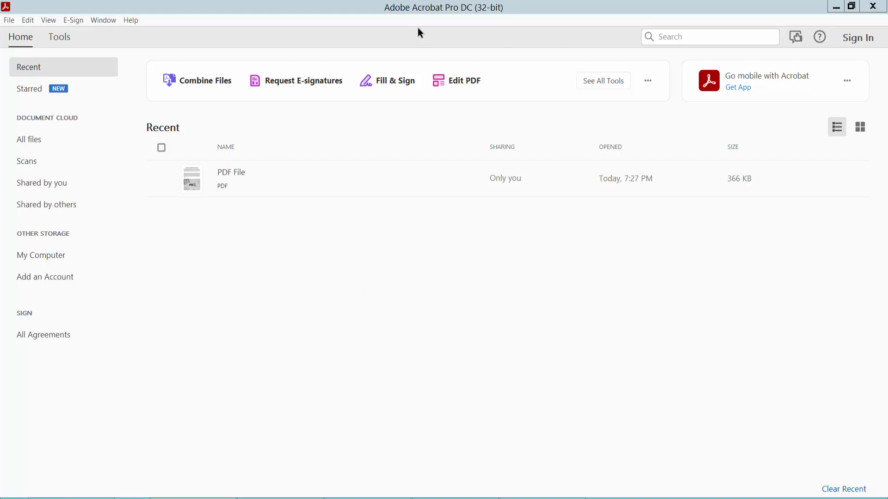
mouse_move(264, 189)
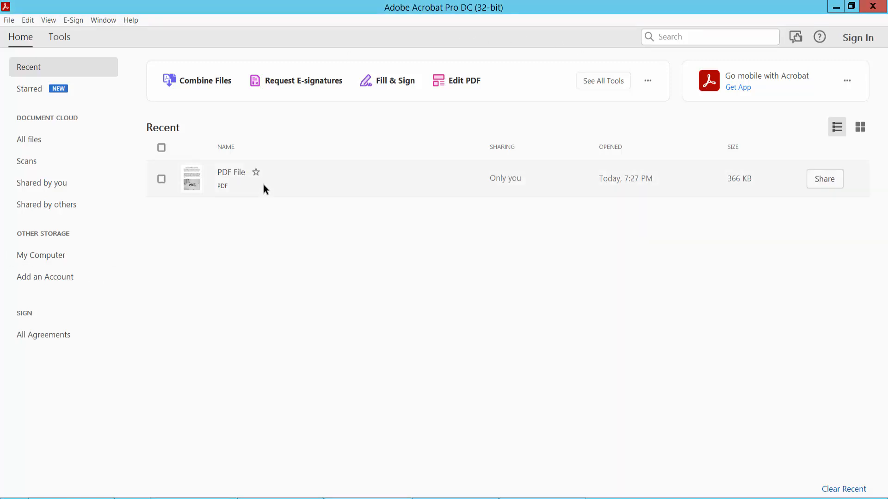
Open the recent 'PDF File.pdf' seven habits document from the Home Recent list.
double_click(231, 172)
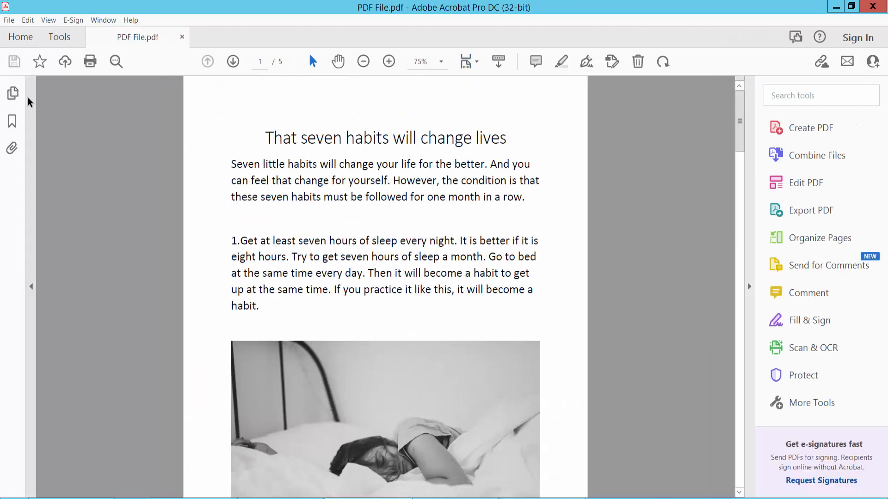
In Export PDF, choose Spreadsheet output with the XML Spreadsheet 2003 format.
click(59, 37)
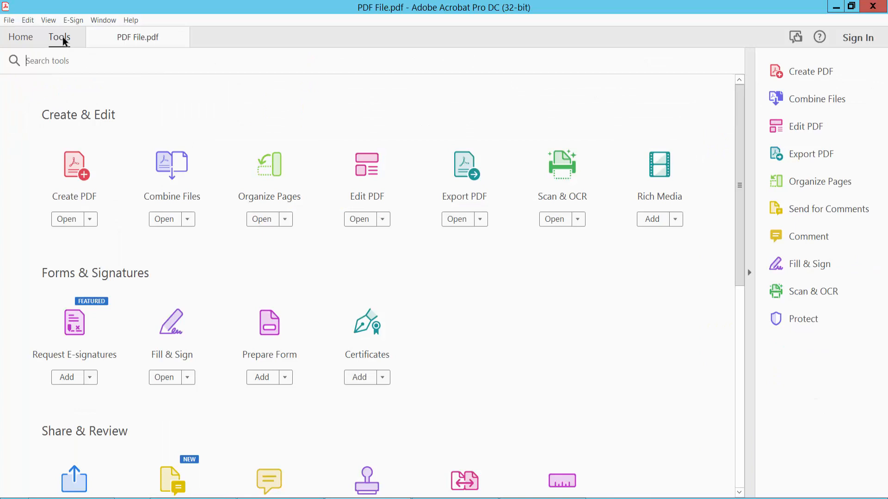
mouse_move(464, 174)
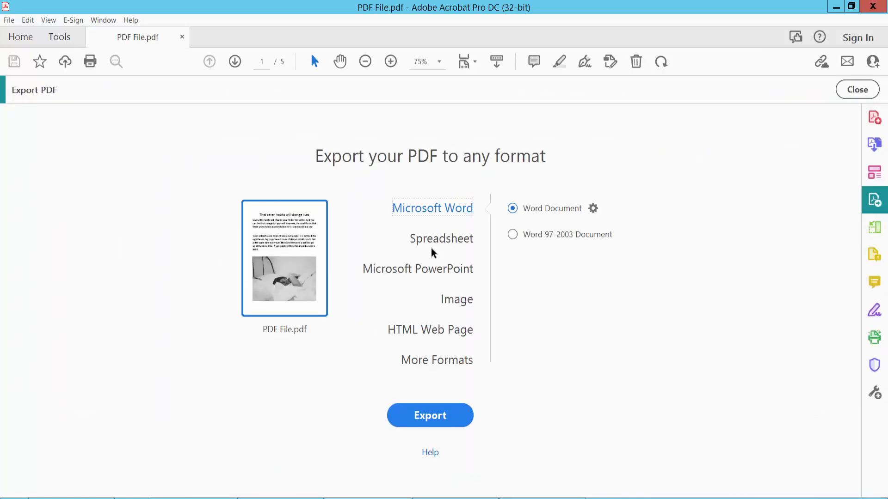
click(440, 238)
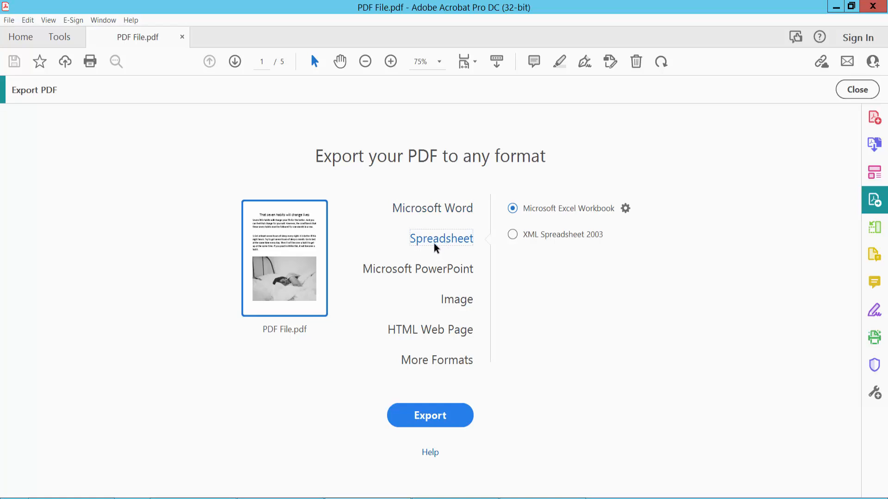
click(512, 235)
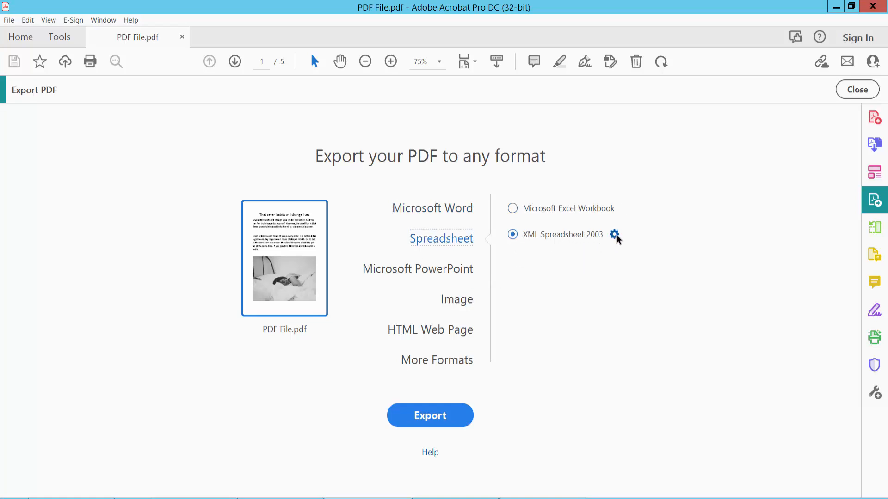
Set the XML Spreadsheet 2003 settings to Create Worksheet for each Page and confirm.
click(615, 235)
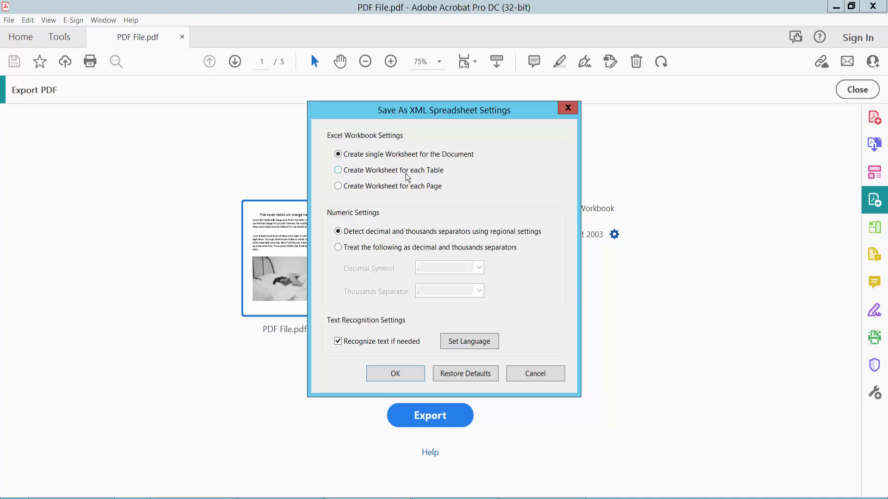
mouse_move(409, 195)
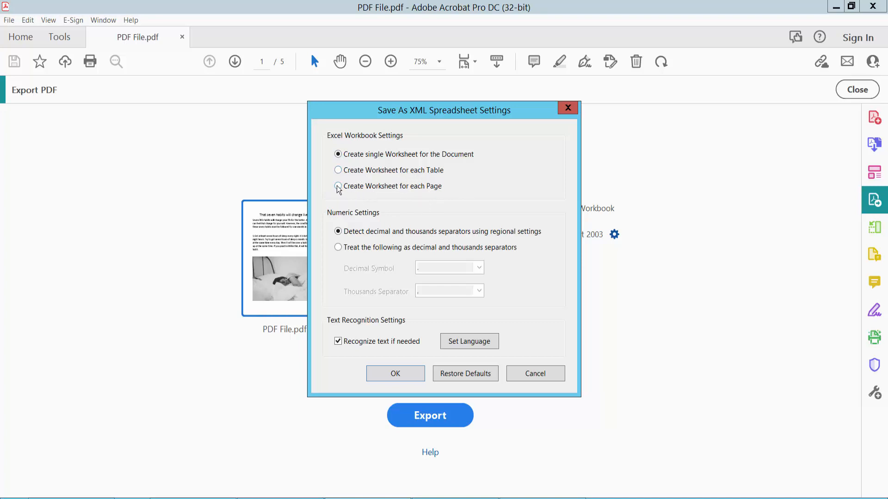
click(337, 185)
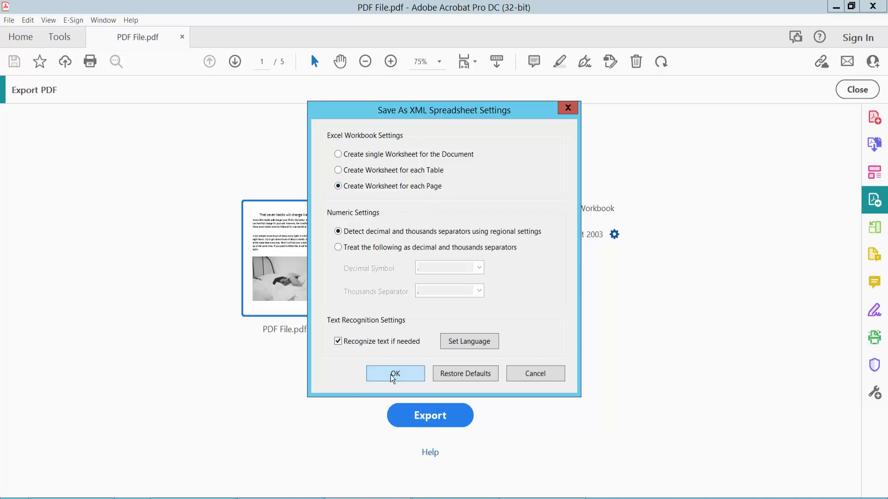
click(396, 374)
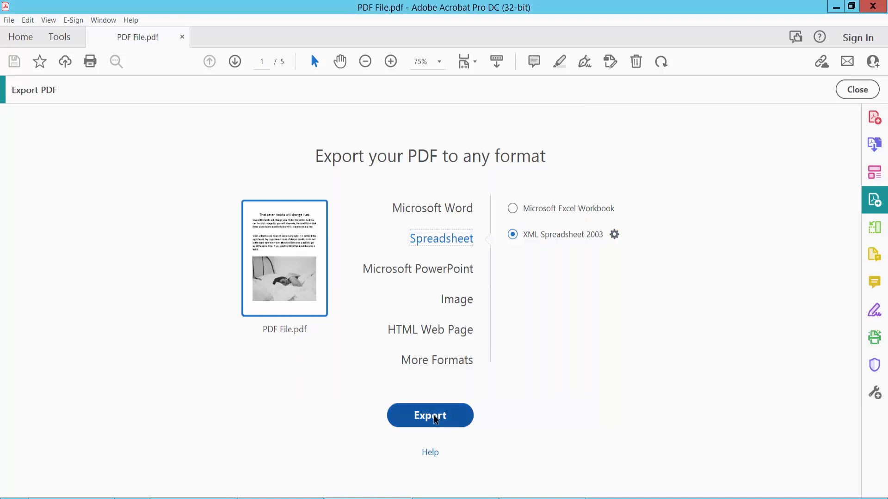
Export the spreadsheet to the Desktop as 'PDF File2', opening it in Excel.
click(430, 415)
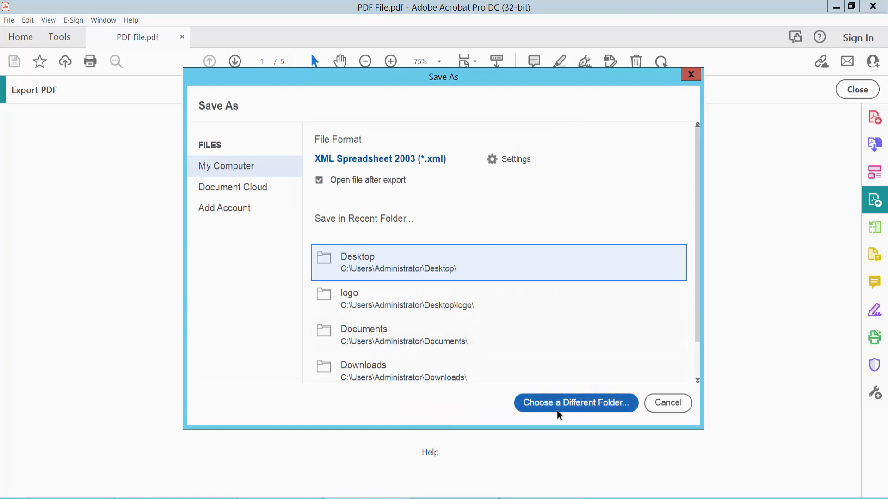
click(576, 403)
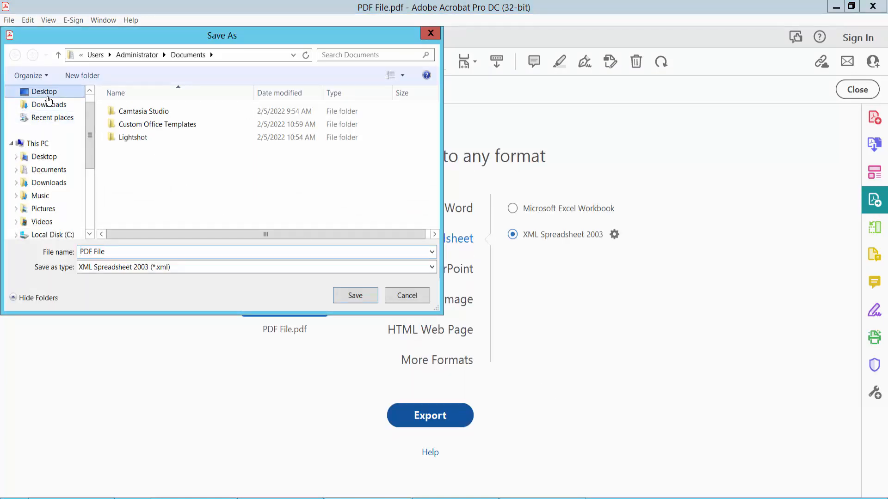
click(44, 91)
text(2)
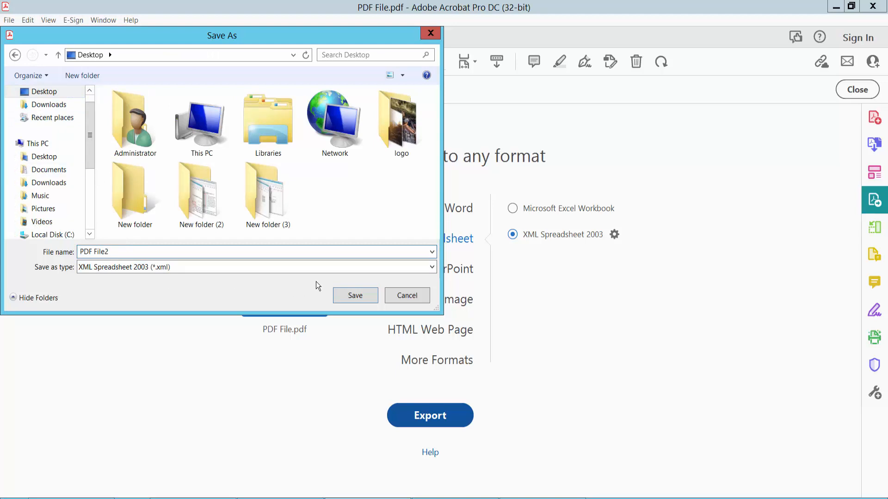
click(355, 296)
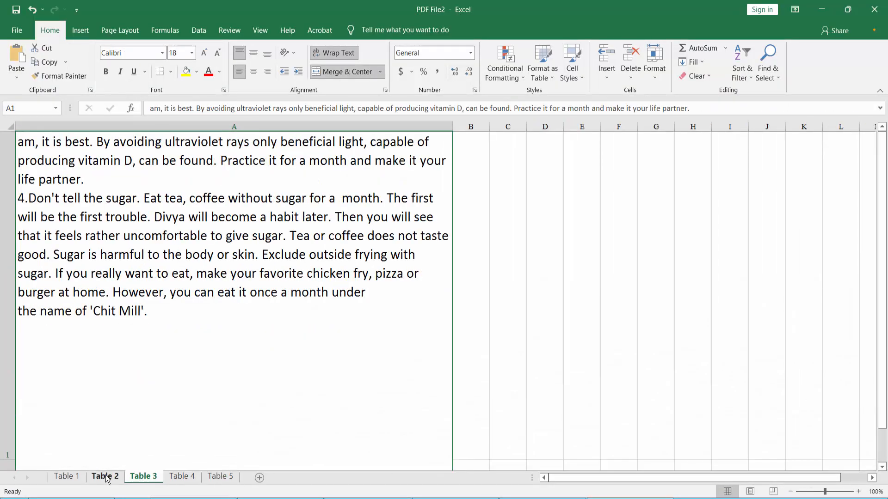
Review the Table 4 and Table 5 worksheets of the exported PDF File2 workbook.
click(181, 477)
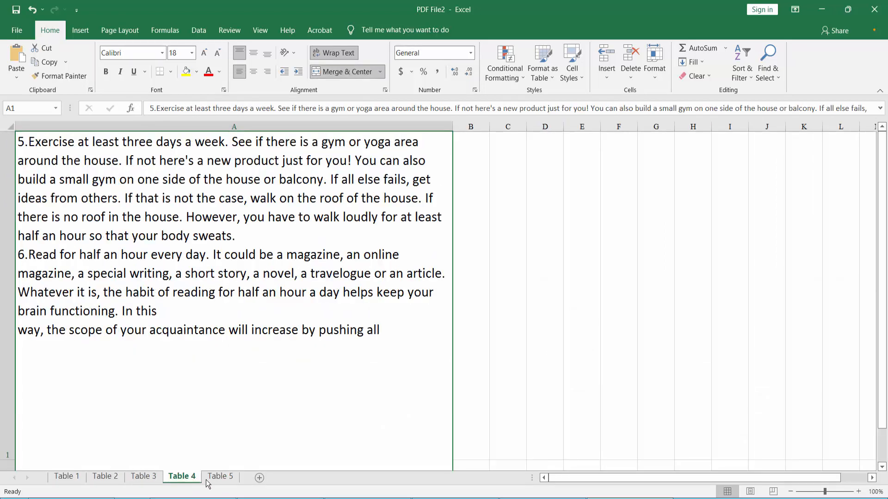
click(219, 476)
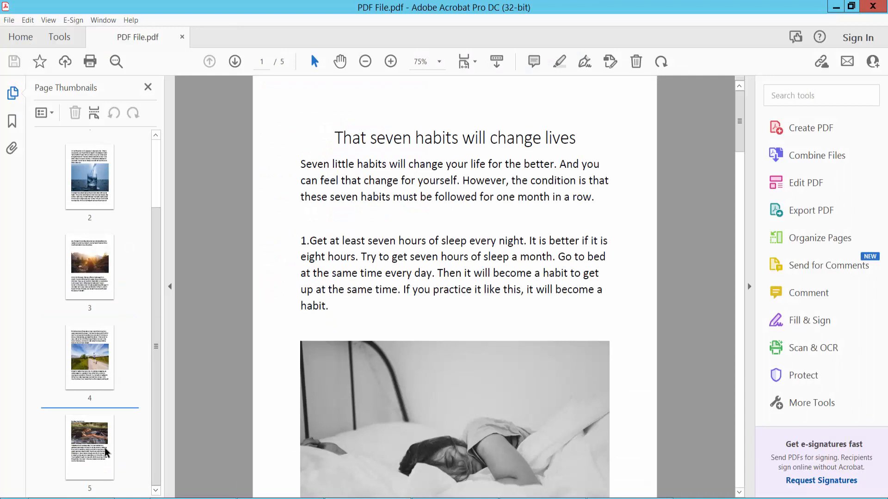
Jump to page 5 of the PDF via its thumbnail to compare with the worksheets.
click(89, 447)
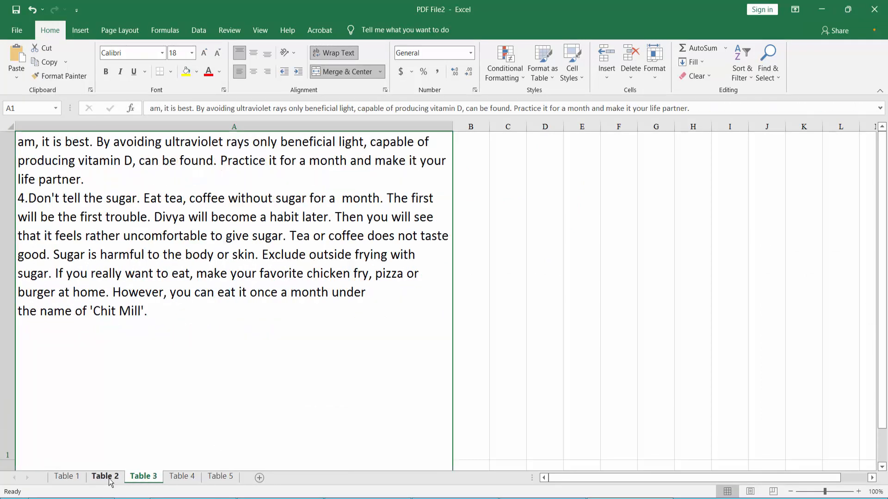
Return to the Table 1 worksheet showing the article title and first habit text.
click(69, 477)
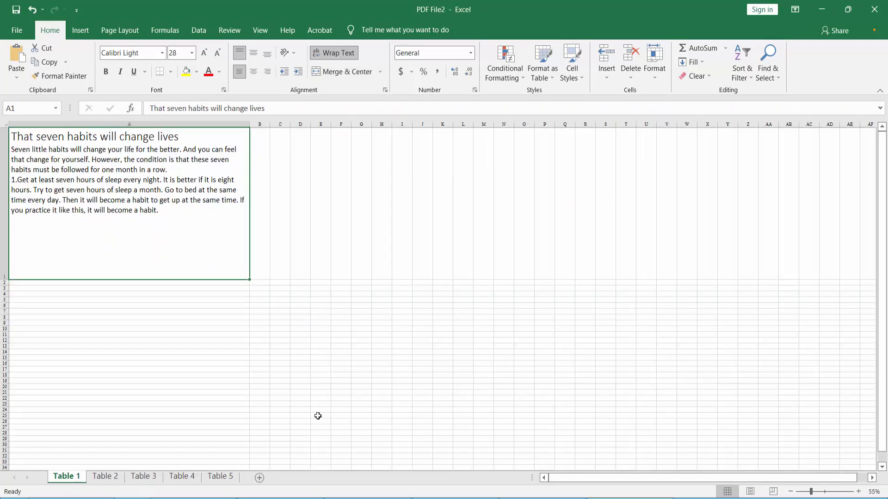
mouse_move(471, 363)
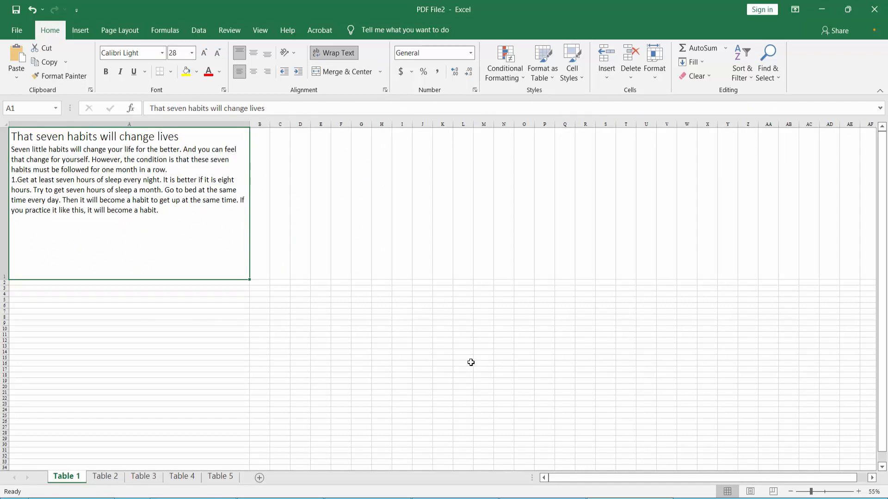